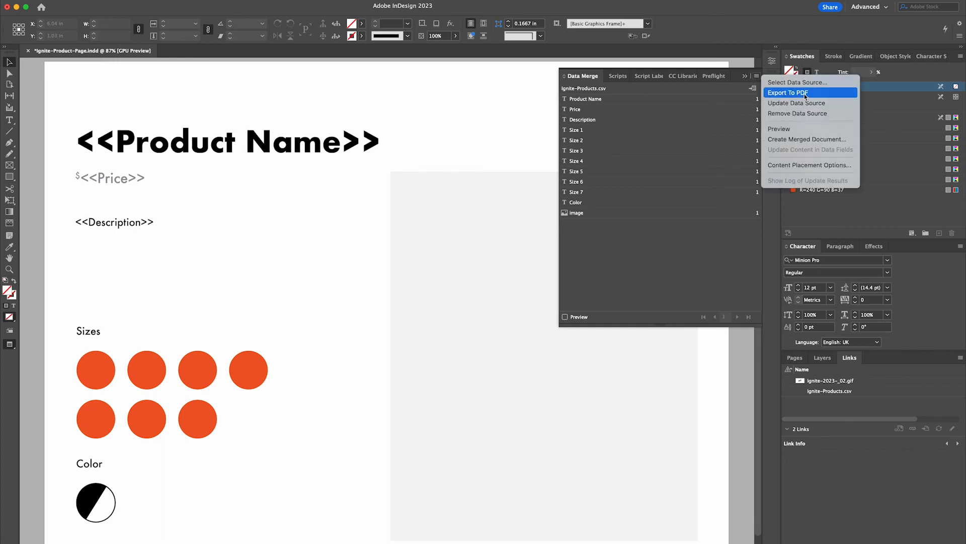
pyautogui.moveTo(810, 138)
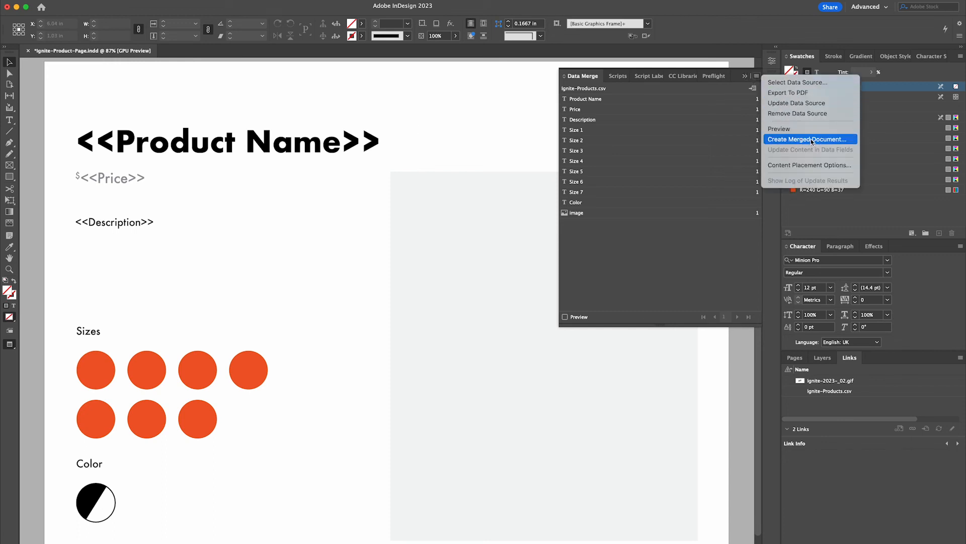
# Create a merged document from Ignite-Products.csv using All Records.
pyautogui.click(808, 139)
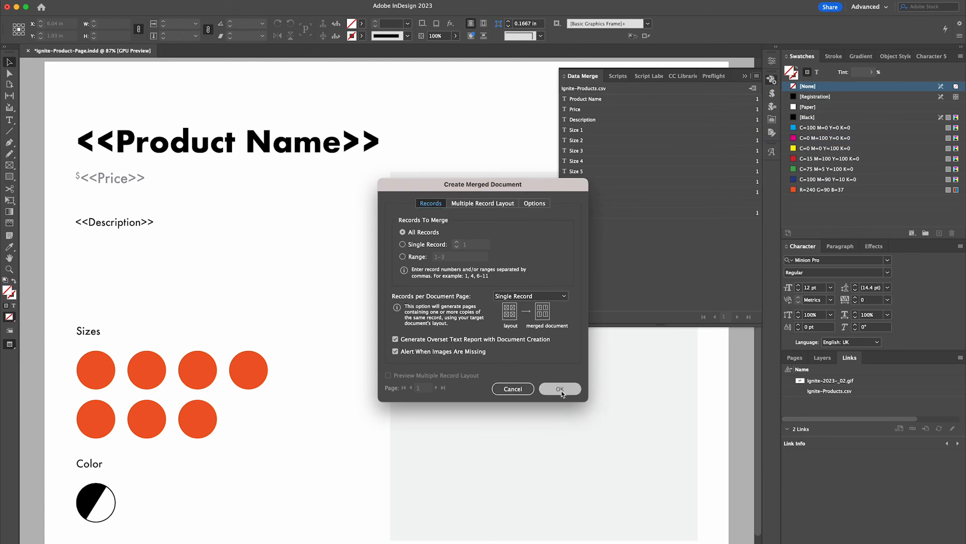
pyautogui.click(558, 388)
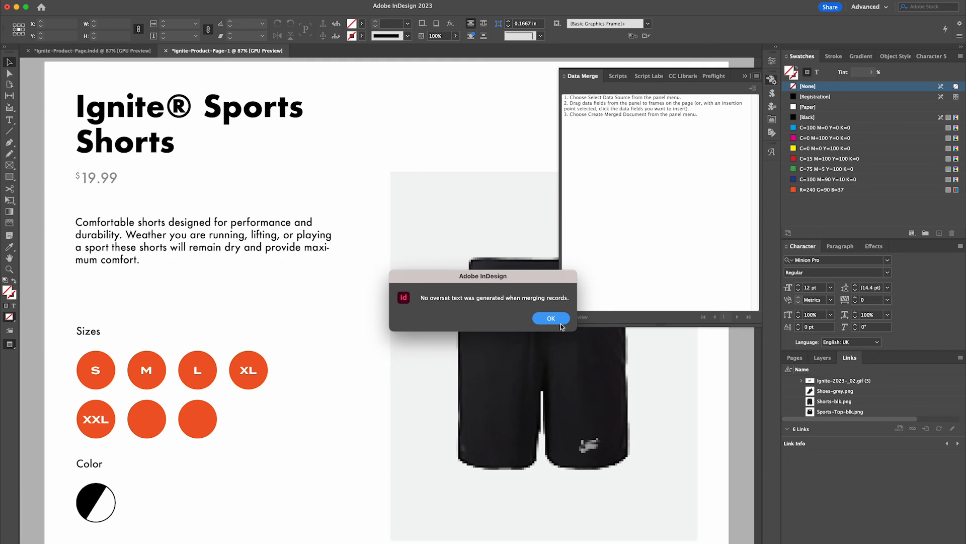
# Accept the no-overset-text report and return to merged page 1 of the catalogue.
pyautogui.click(551, 318)
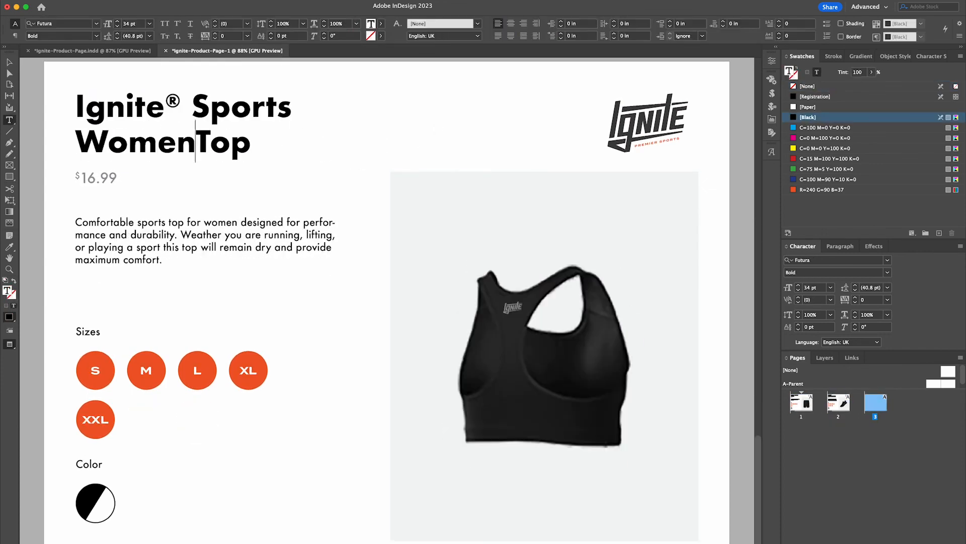
pyautogui.click(801, 404)
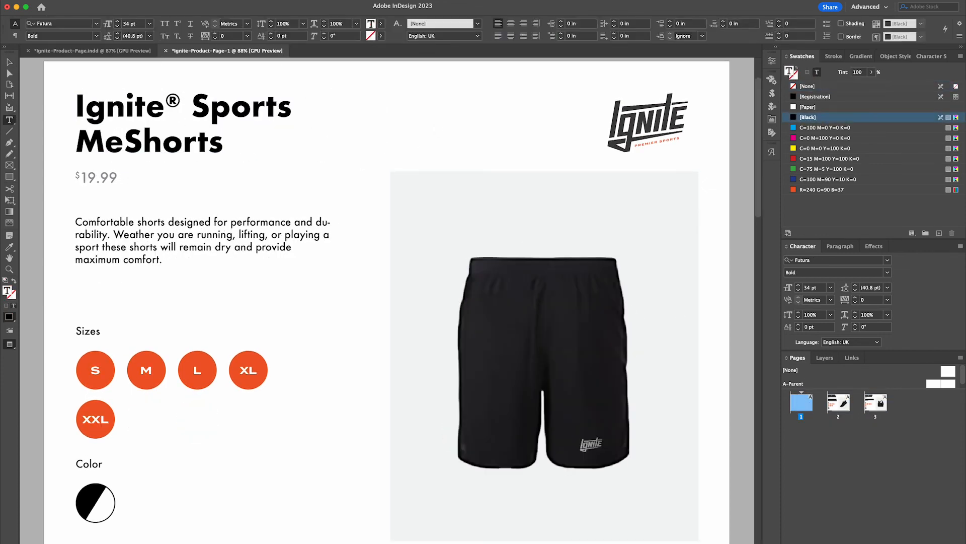